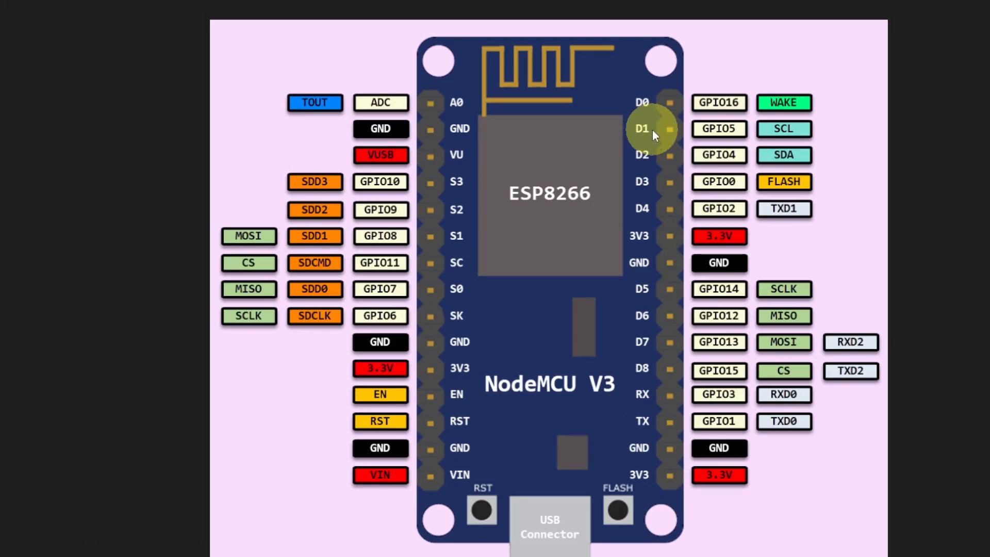
pyautogui.moveTo(650, 137)
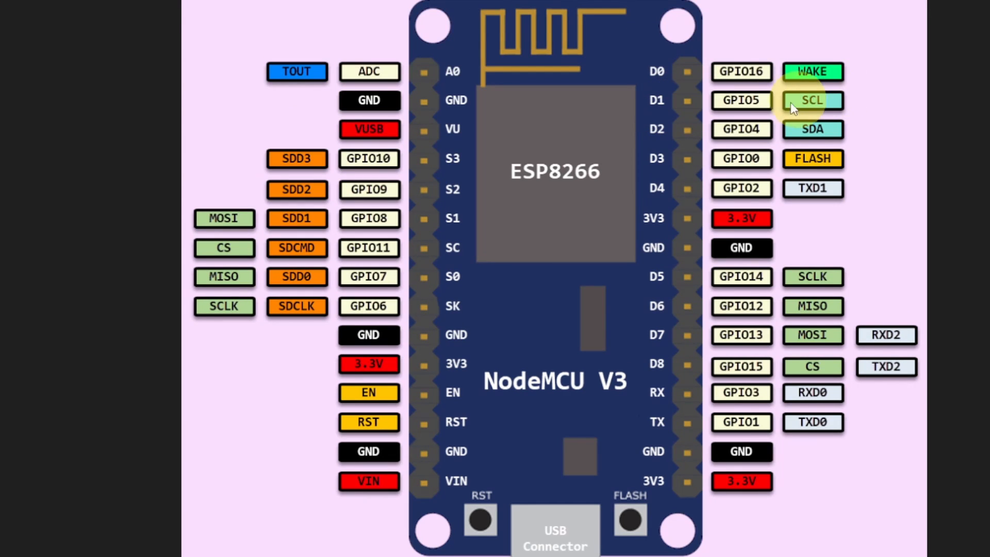
pyautogui.moveTo(741, 100)
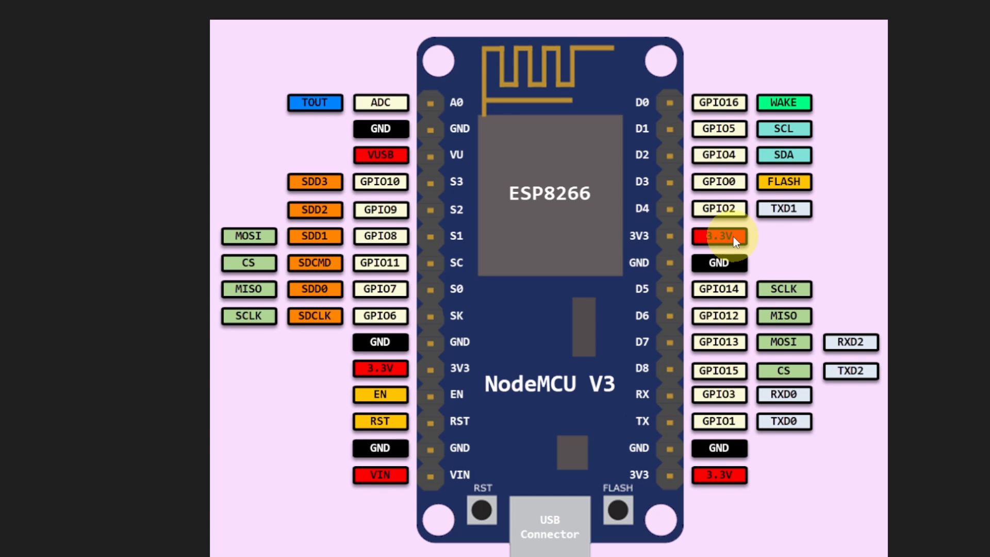
pyautogui.moveTo(732, 265)
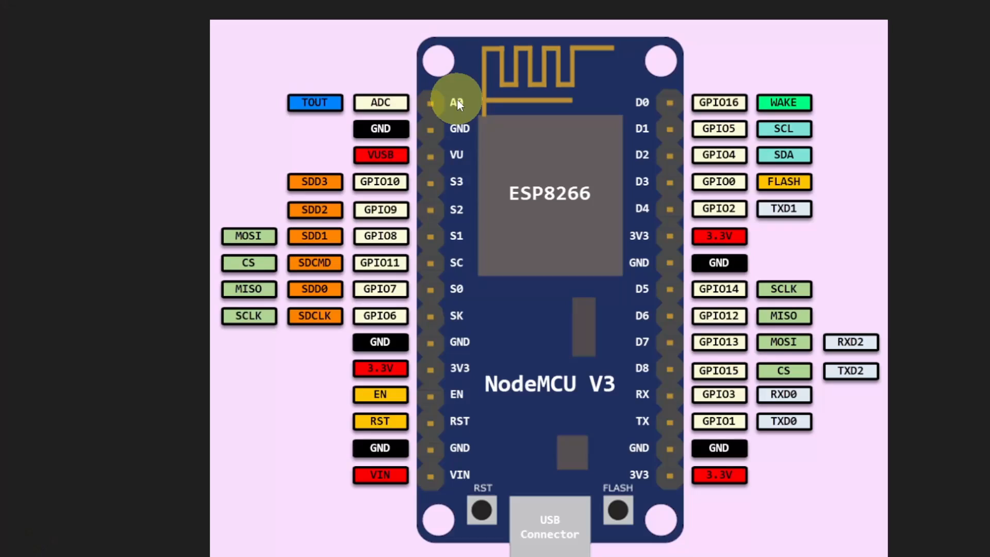
pyautogui.moveTo(379, 474)
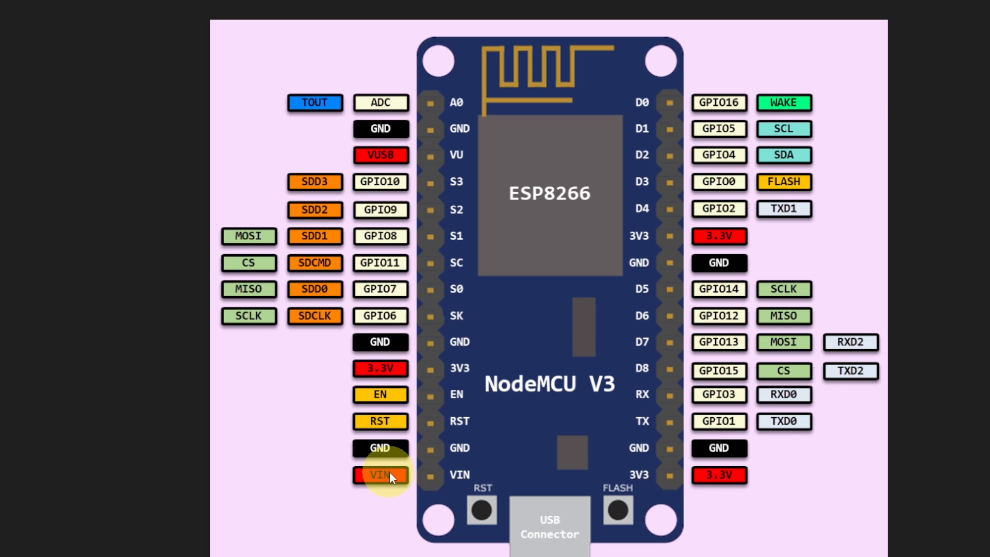
pyautogui.moveTo(570, 226)
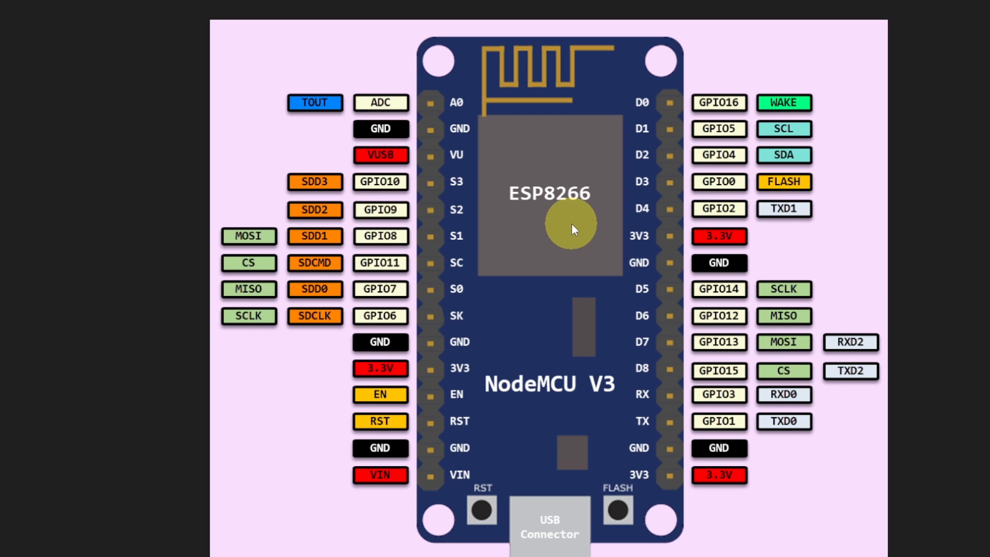
pyautogui.moveTo(394, 473)
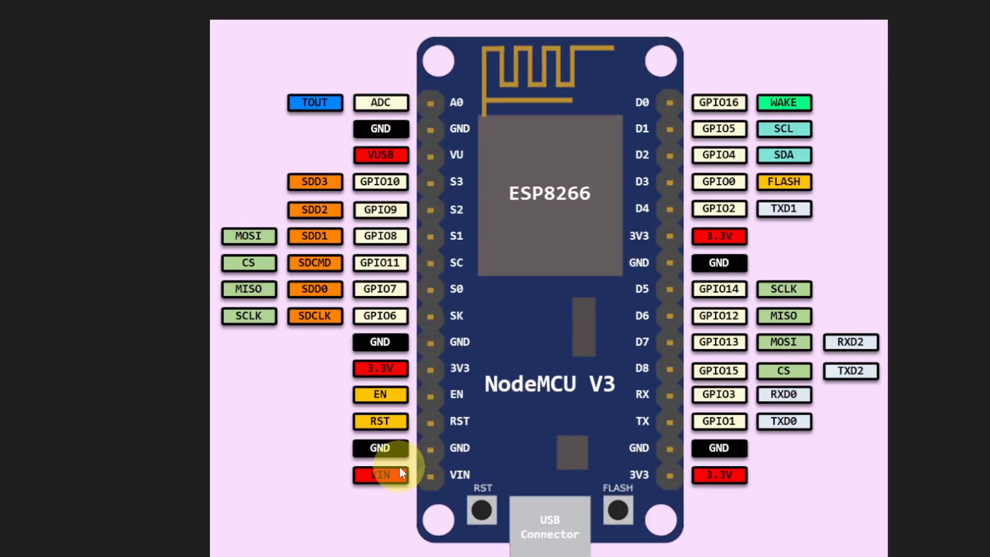
pyautogui.moveTo(511, 322)
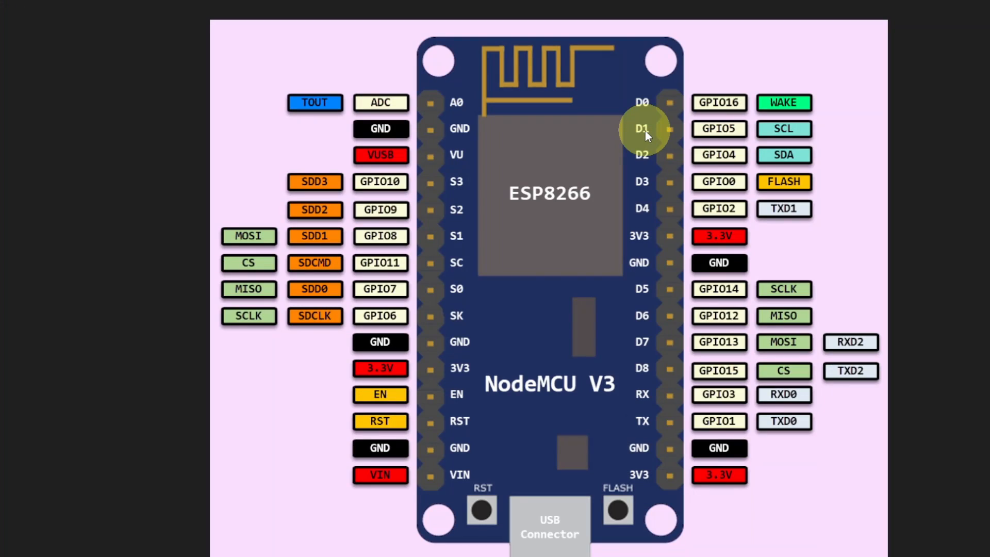
pyautogui.moveTo(640, 155)
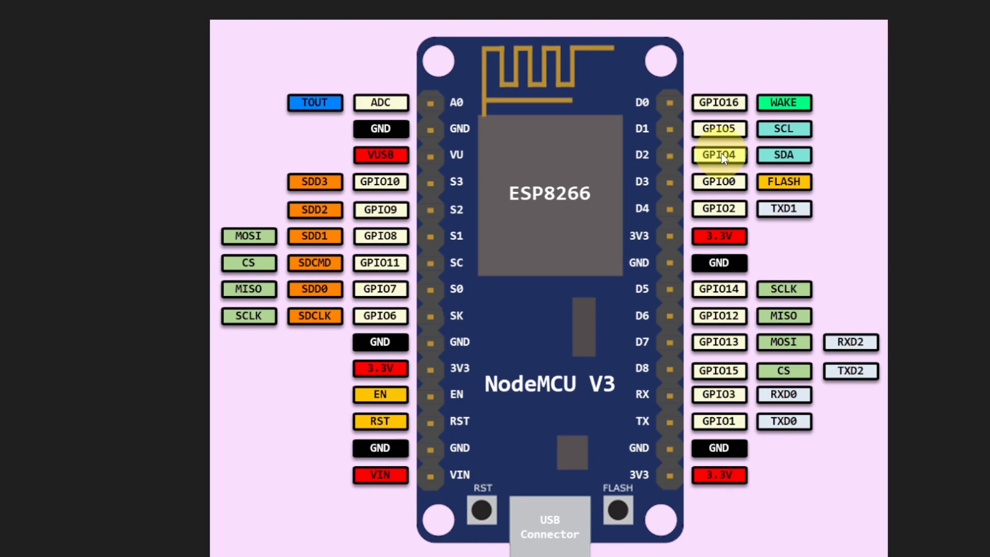
pyautogui.moveTo(788, 539)
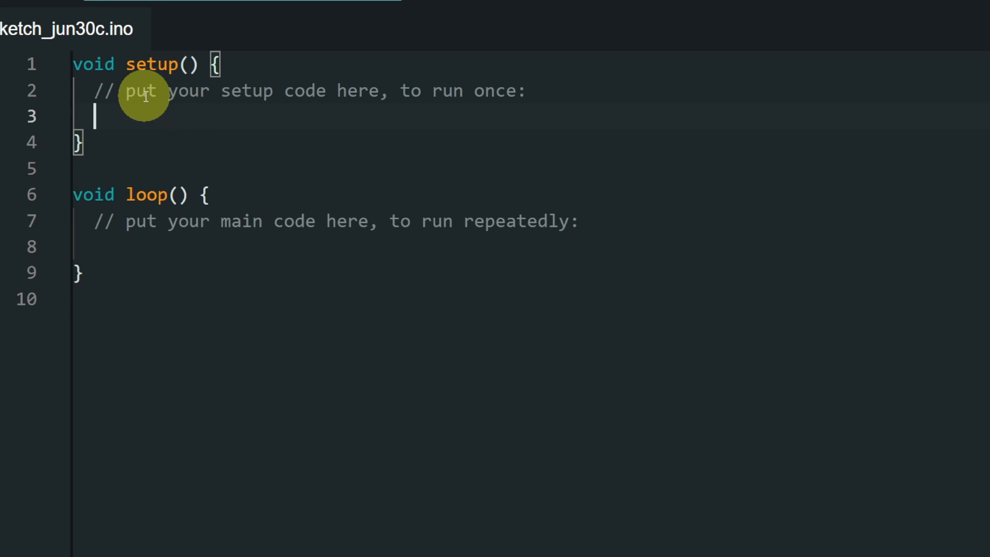
# - Write pinMode(4, OUTPUT); inside setup() to make pin 4 an output
pyautogui.write('pinMode(')
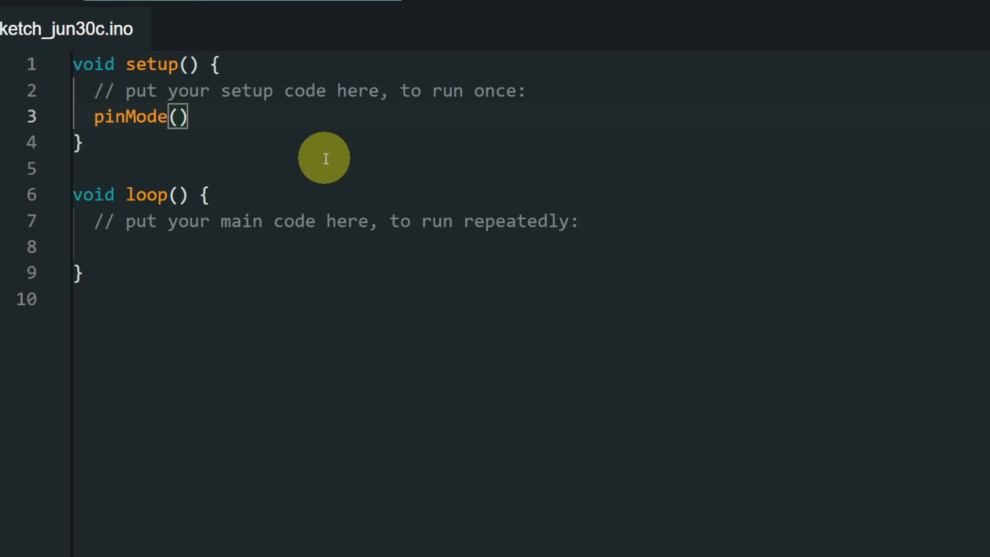
pyautogui.write('4,')
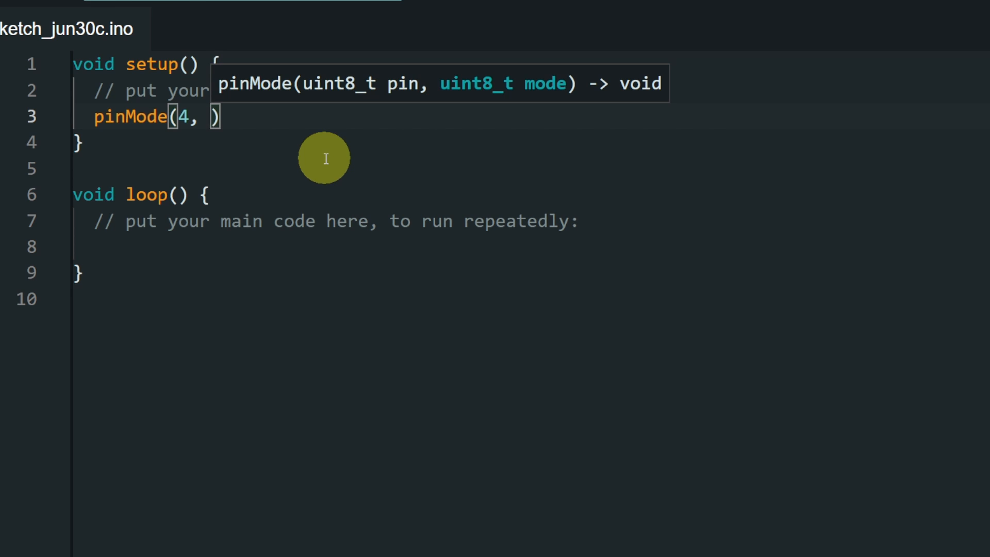
pyautogui.write('OUTPUT')
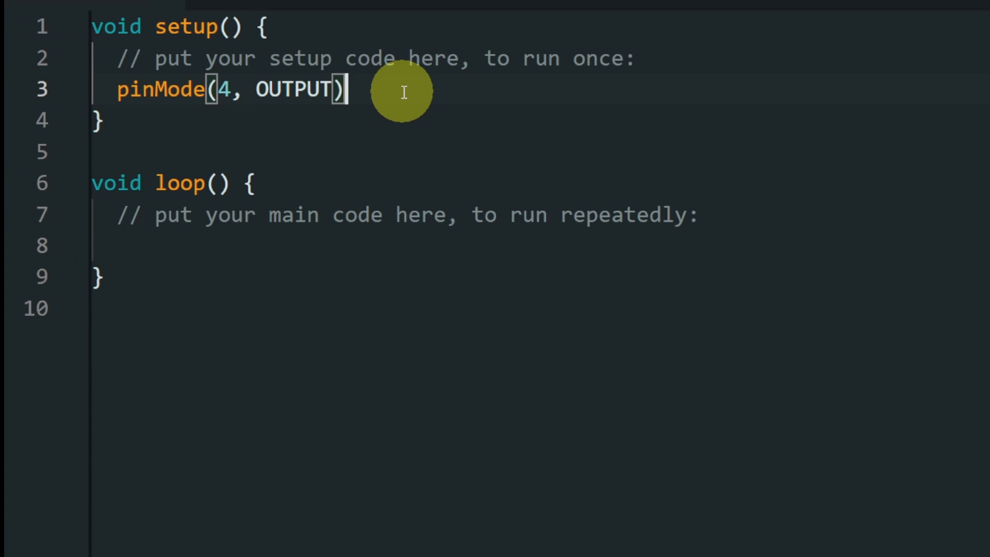
pyautogui.write(';')
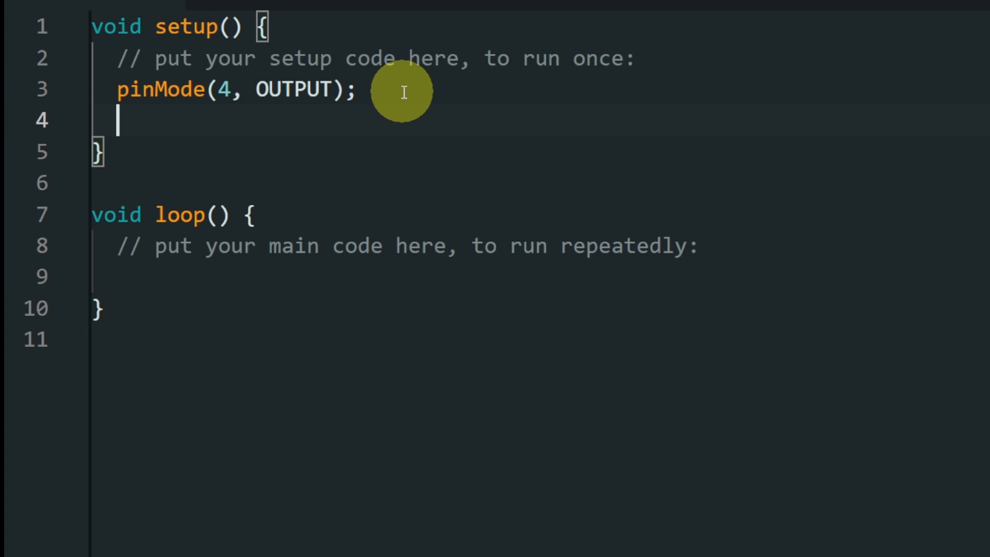
# - Write digitalWrite(4, HIGH); in setup, correcting a mistyped 1 to HIGH
pyautogui.write('digitalWrite(')
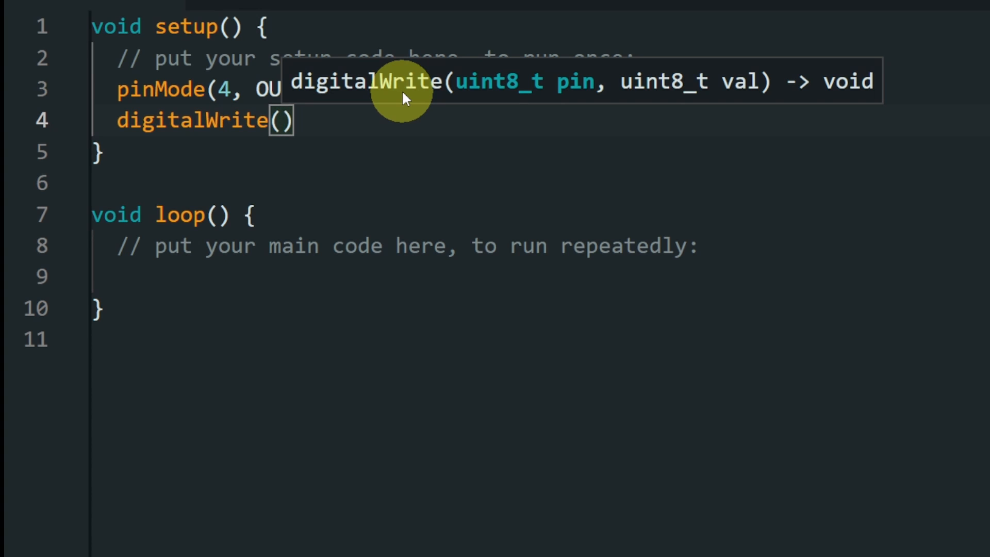
pyautogui.write('4')
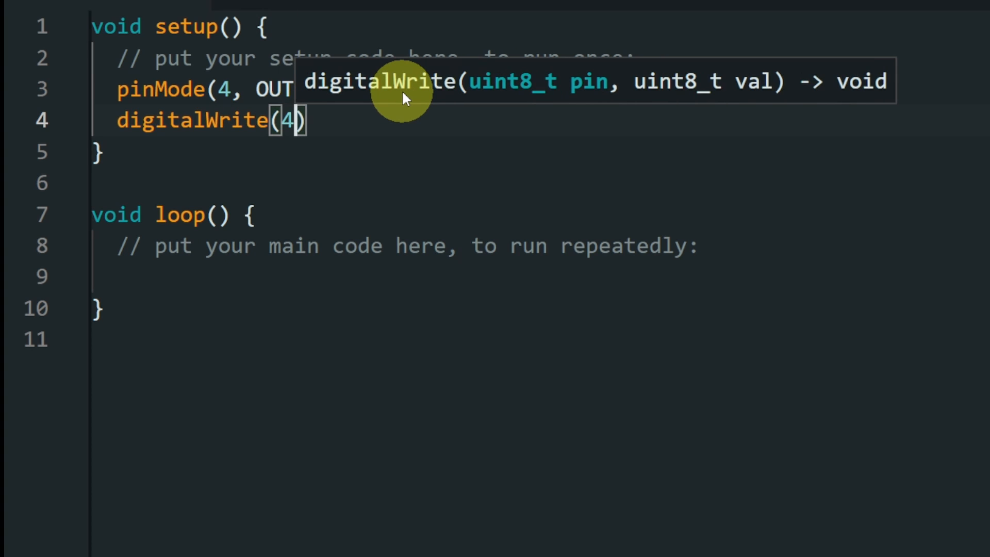
pyautogui.write(',')
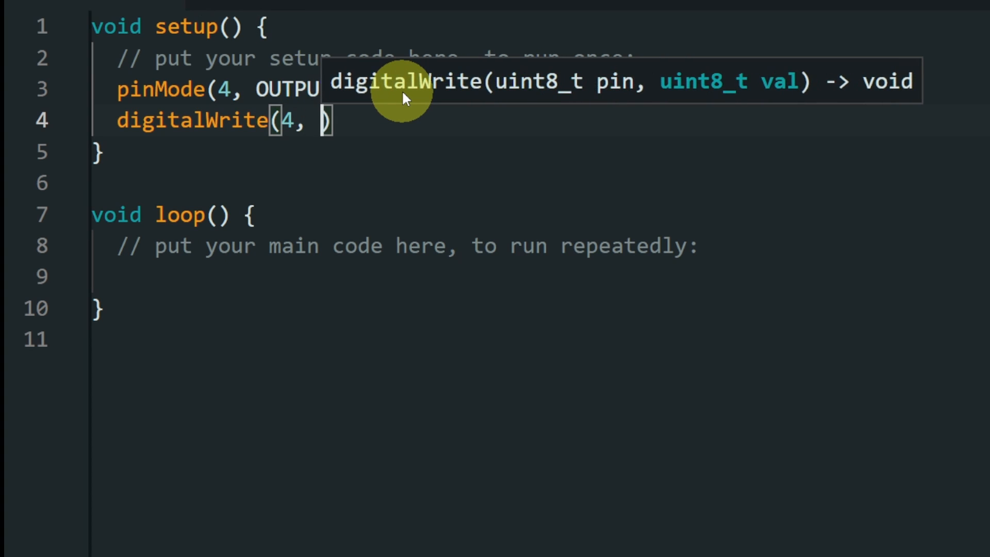
pyautogui.write('1')
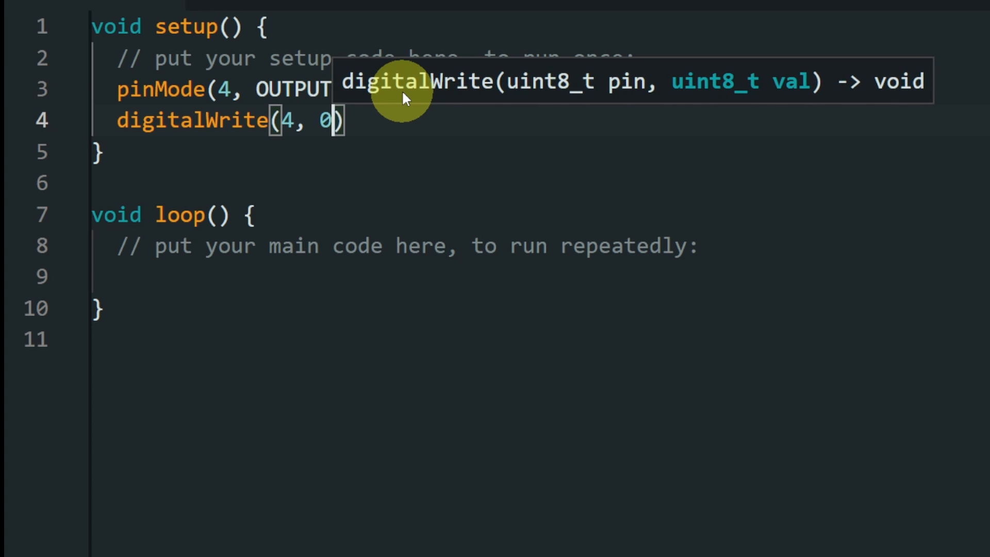
pyautogui.write('1')
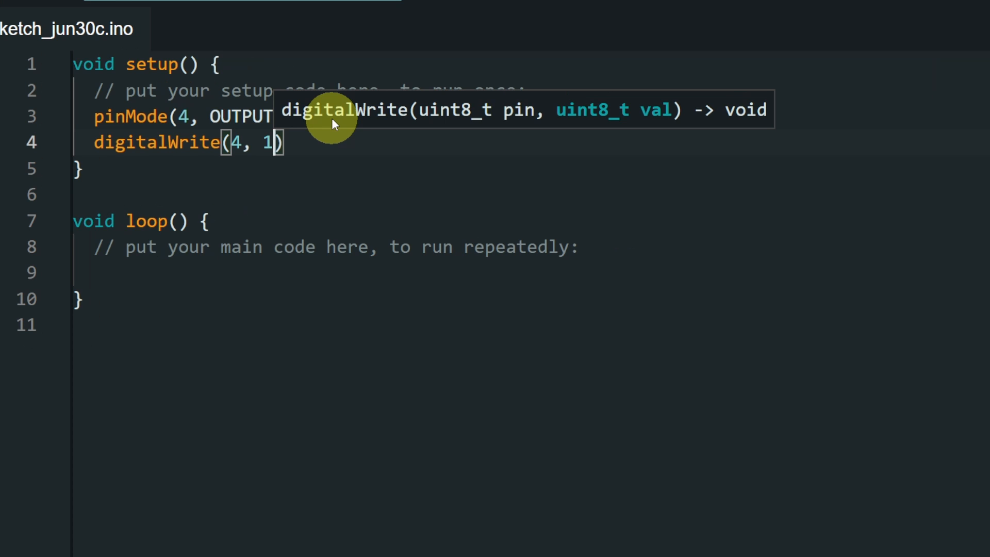
pyautogui.press('Backspace')
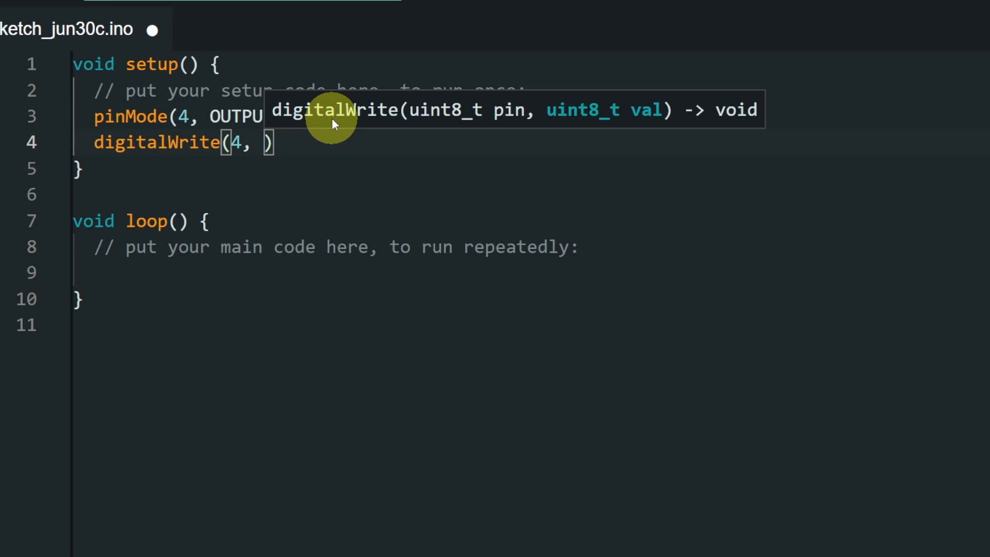
pyautogui.write('HIGH')
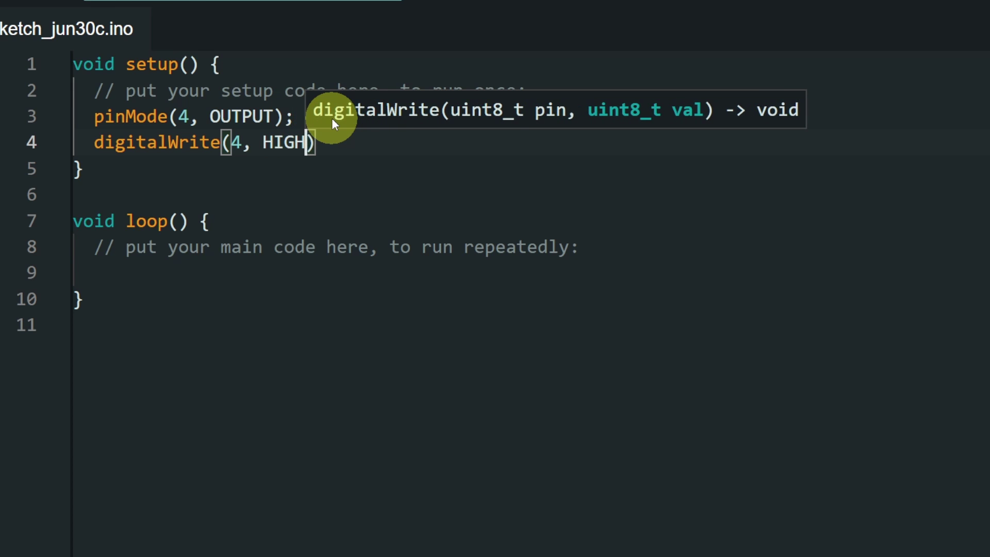
pyautogui.click(253, 44)
pyautogui.write('node')
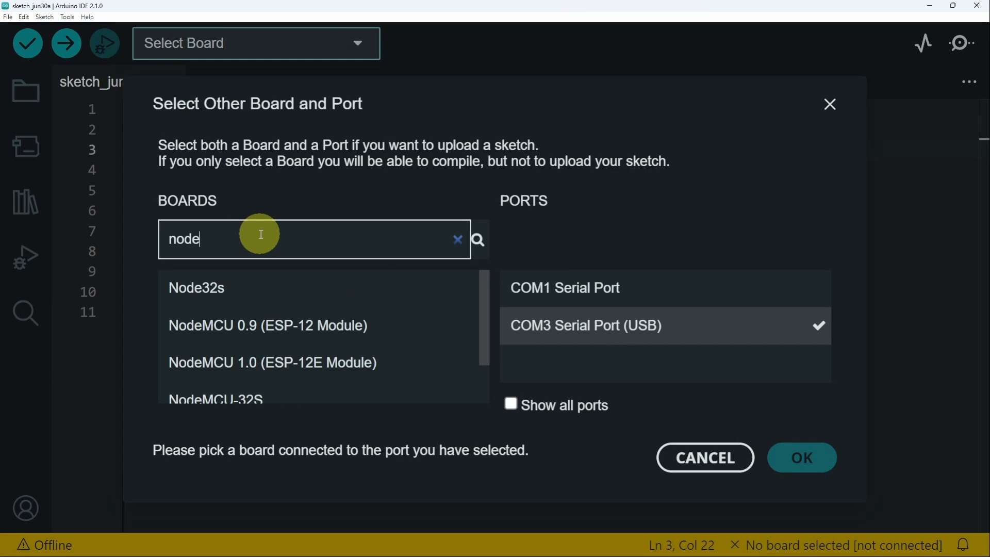
# - Select NodeMCU 1.0 (ESP-12E Module) on COM3 and upload the sketch
pyautogui.click(271, 362)
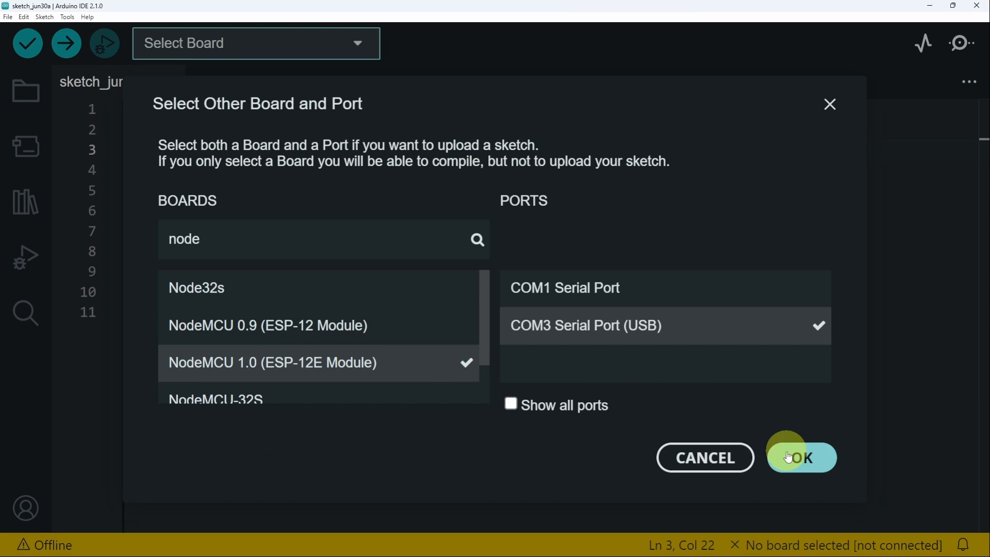
pyautogui.click(800, 456)
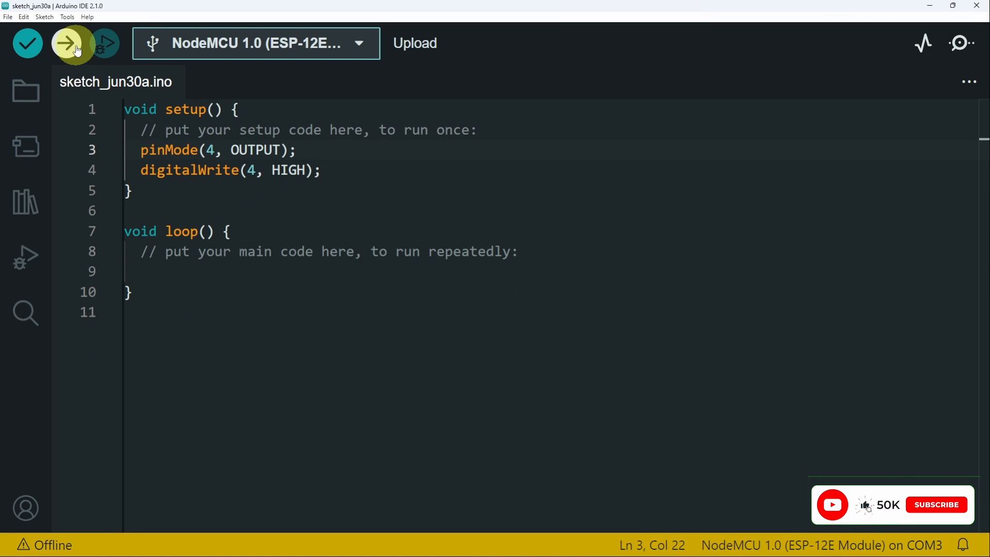
pyautogui.click(66, 43)
pyautogui.write('LOW')
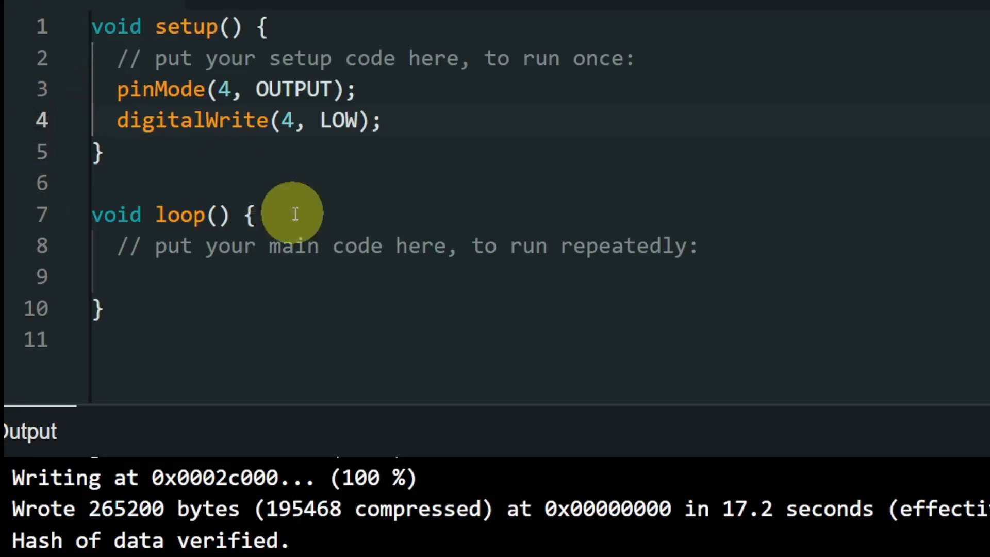
pyautogui.moveTo(261, 281)
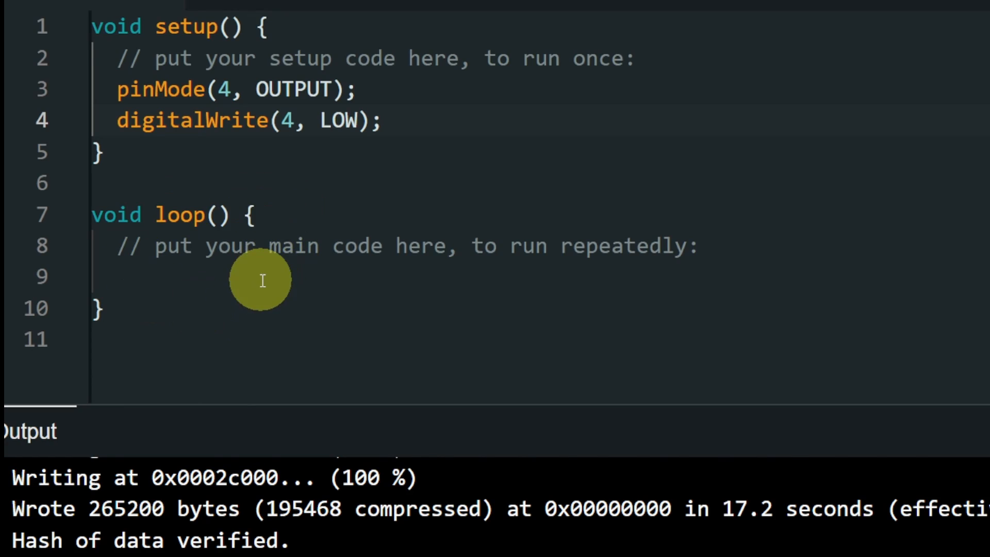
pyautogui.moveTo(265, 259)
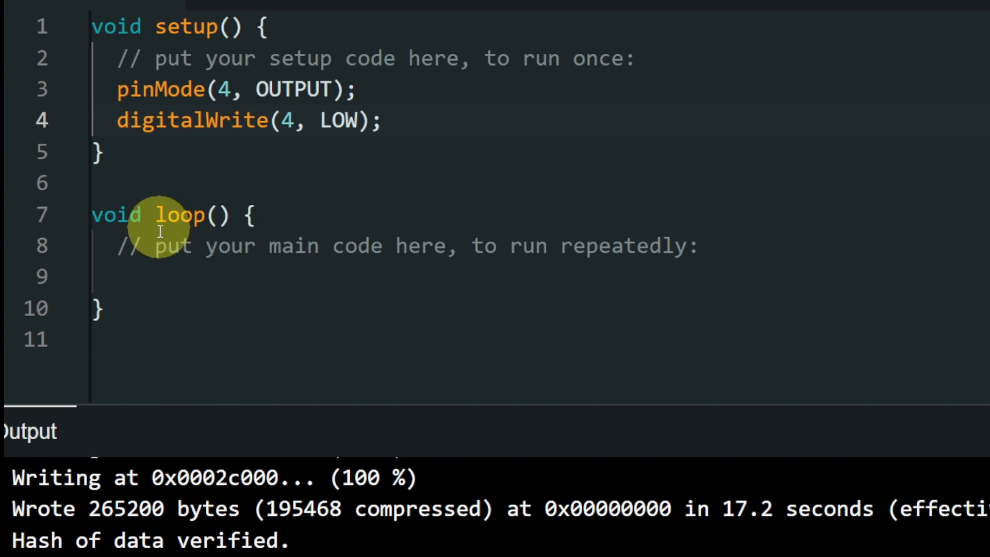
pyautogui.moveTo(185, 276)
pyautogui.write('digitalWrite(4, HIGH);')
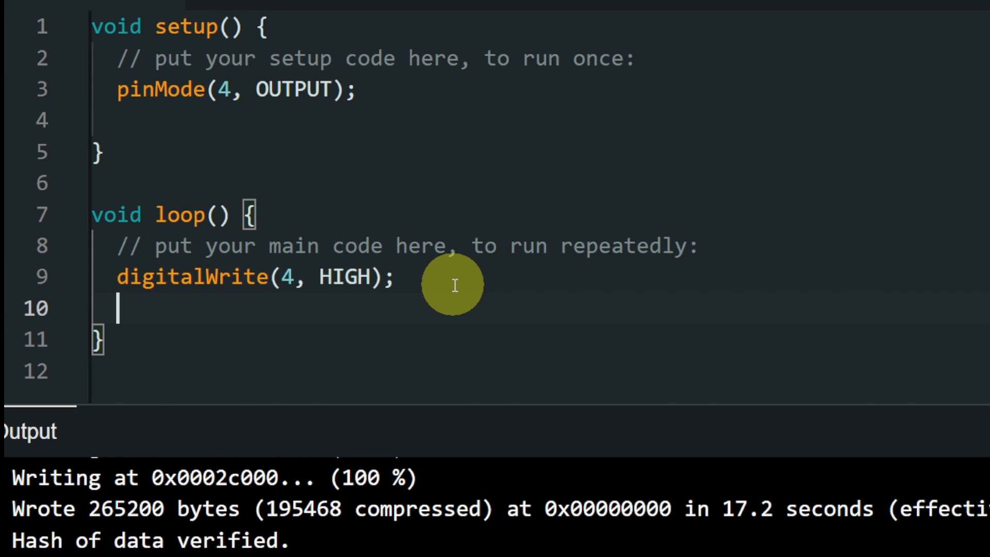
# - Complete the loop's blink with delay(1000); digitalWrite(4, LOW); delay(1000);
pyautogui.write('delay')
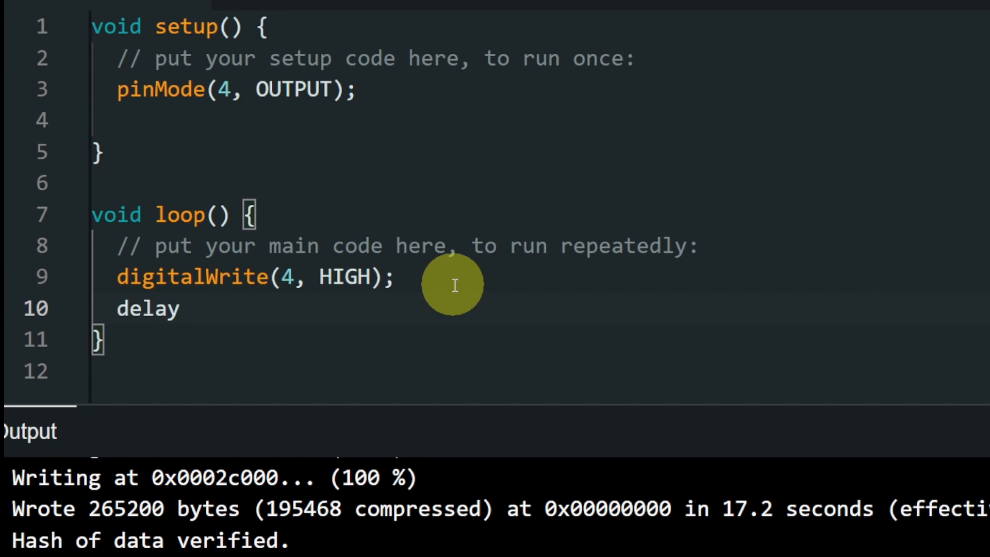
pyautogui.write('()')
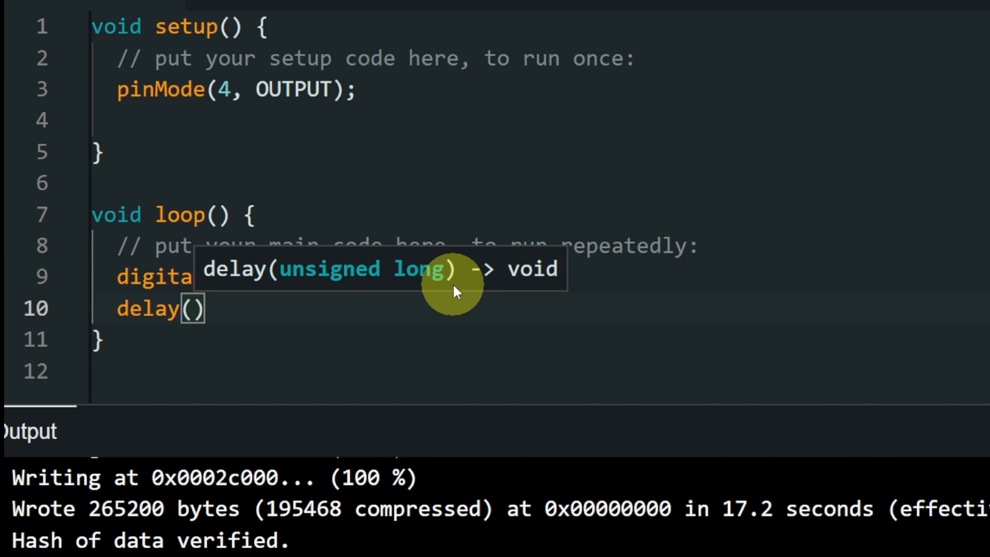
pyautogui.write('1000')
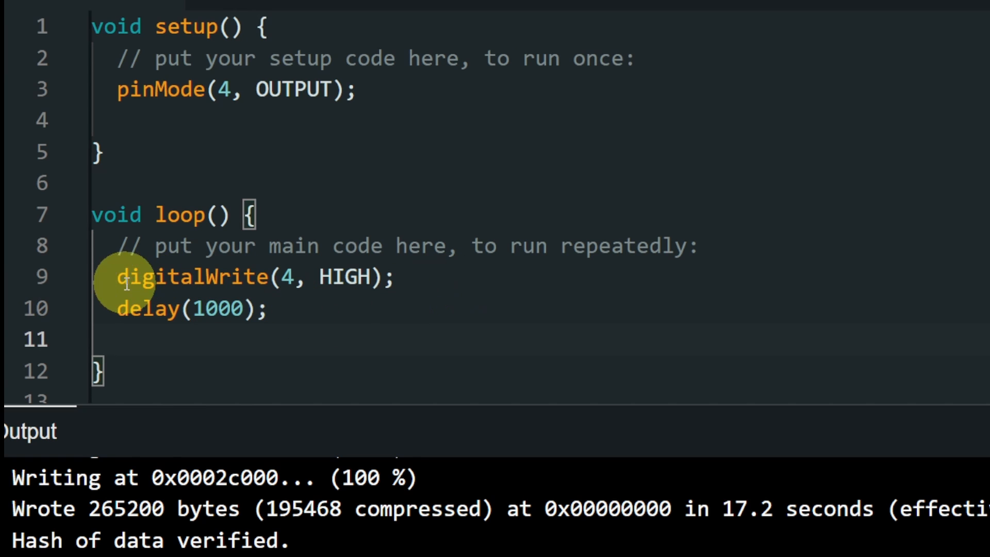
pyautogui.write('digitalWrite(4, LOW);')
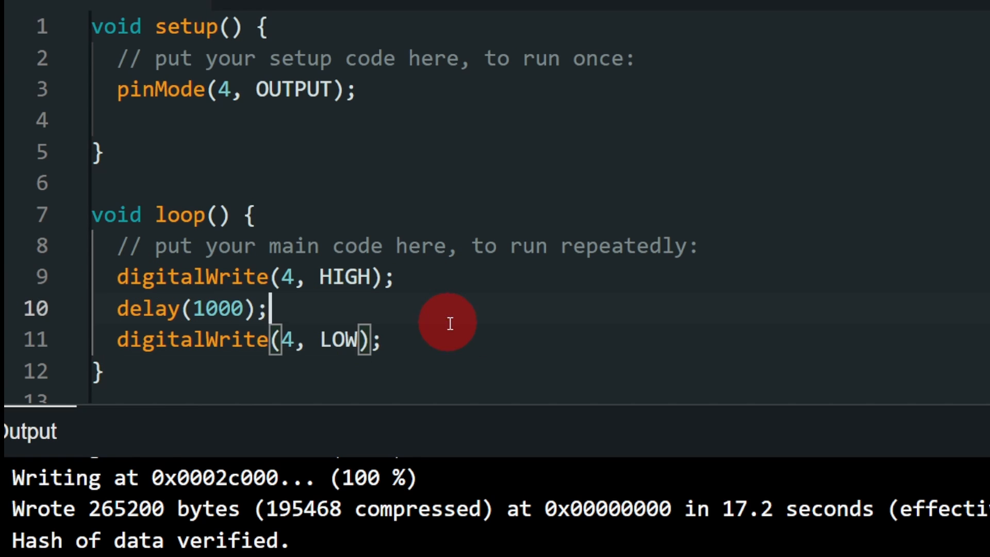
pyautogui.write('delay')
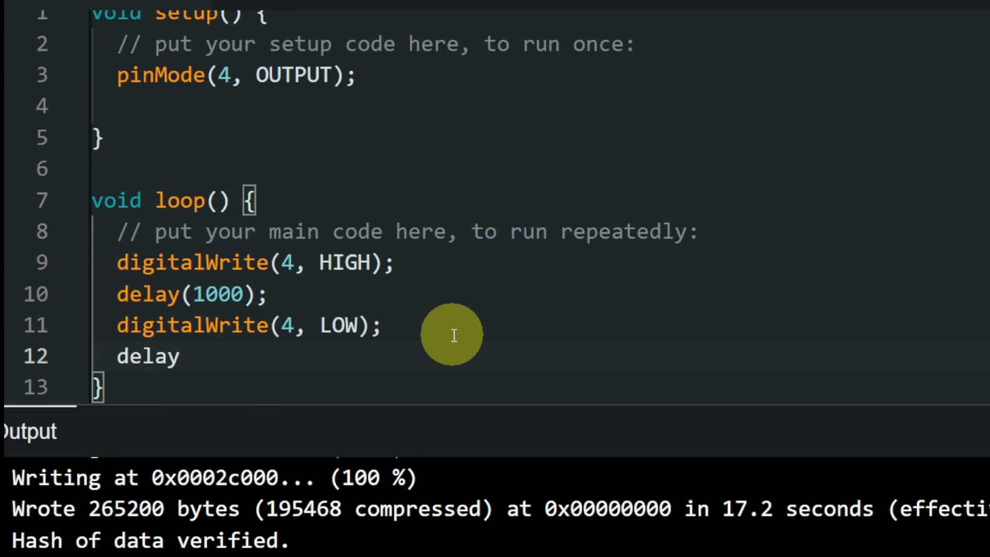
pyautogui.write('(1000);')
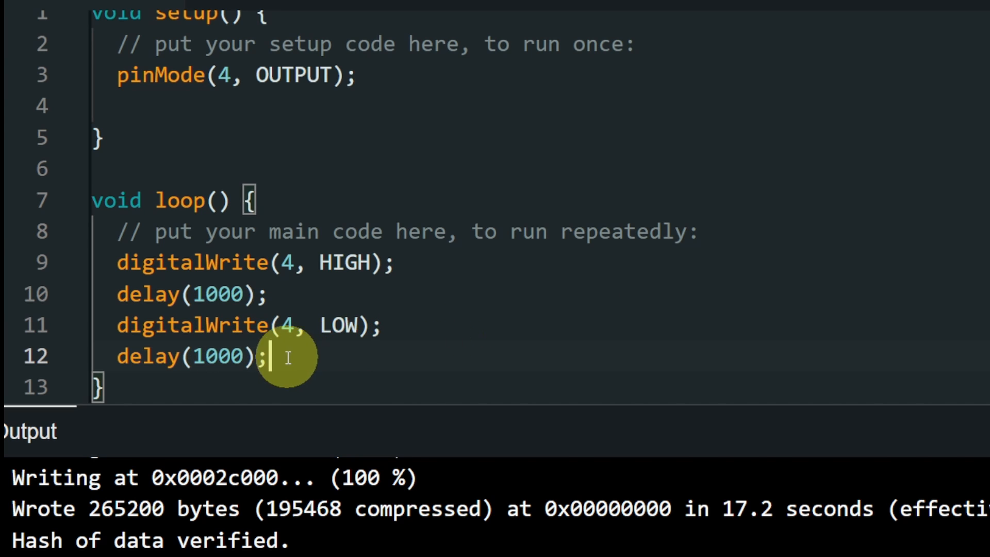
pyautogui.moveTo(156, 376)
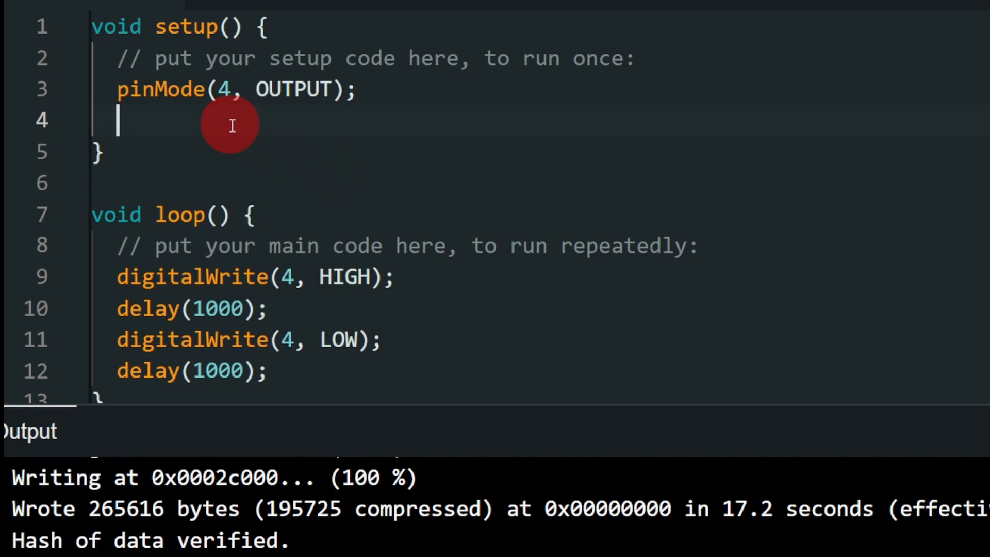
# - Add pinMode(D1, INPUT); beneath the pin 4 output line in setup
pyautogui.write('pin')
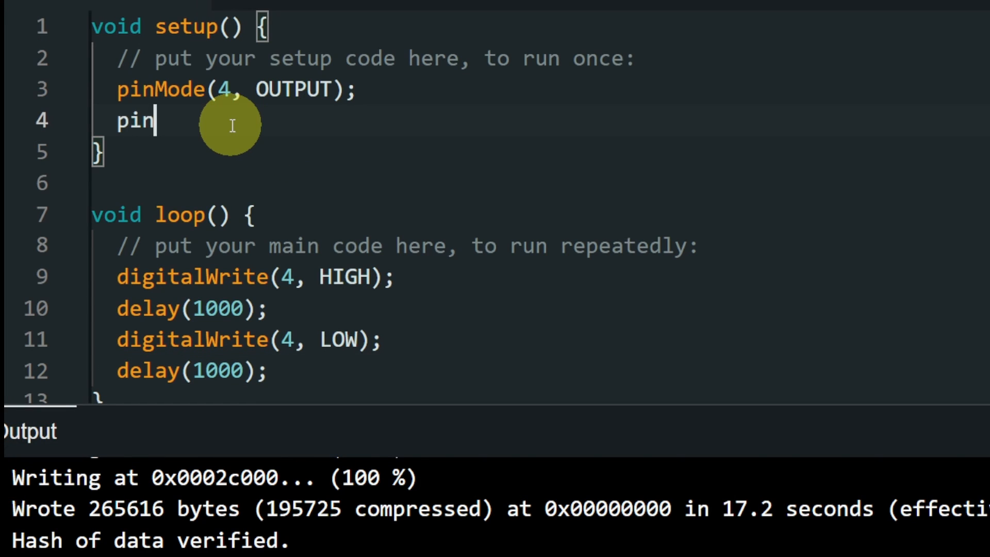
pyautogui.write('Mode(D')
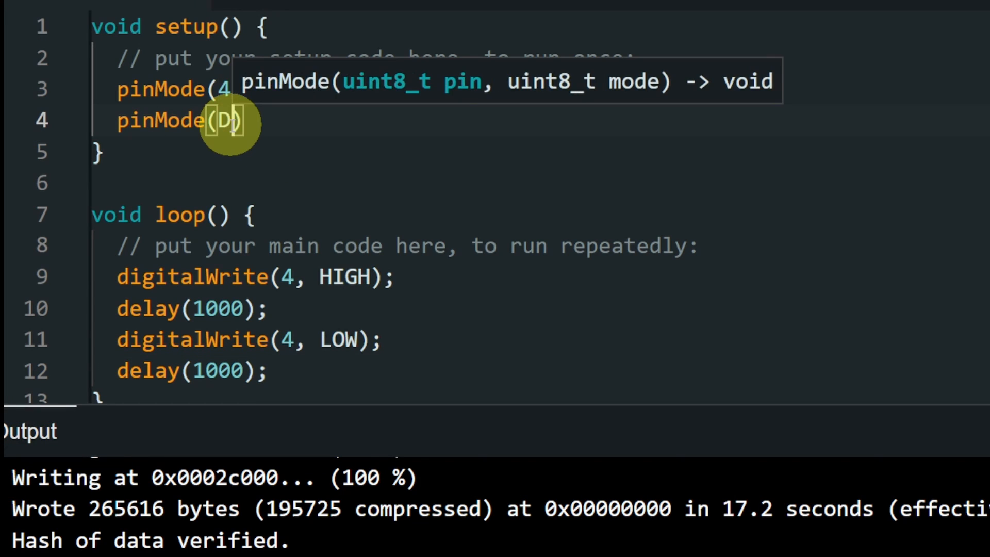
pyautogui.write('1,')
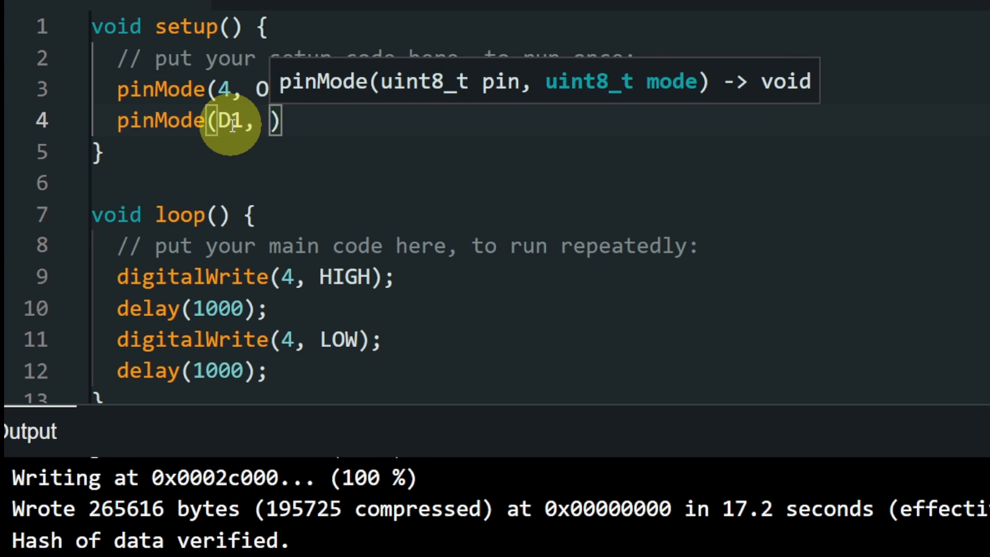
pyautogui.write('INPUT')
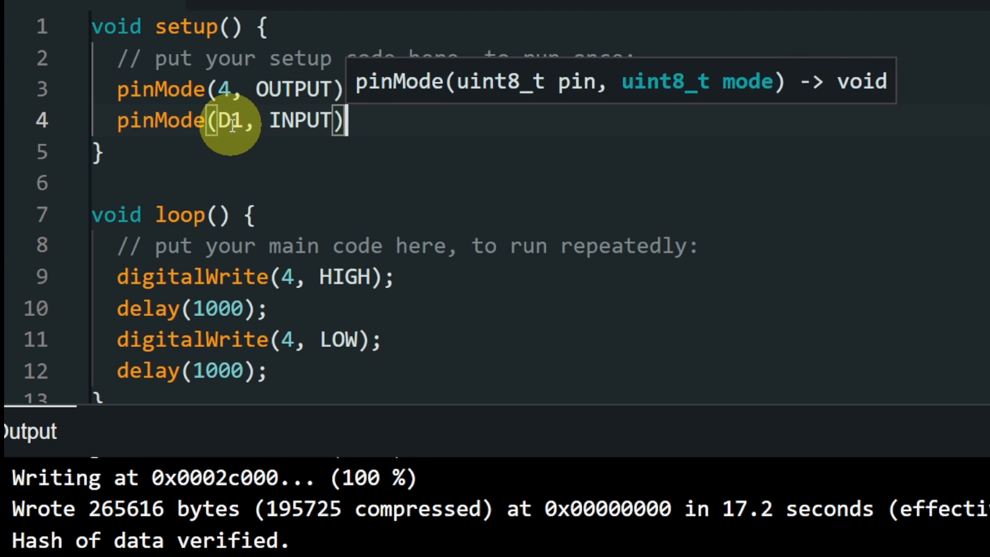
pyautogui.write(';')
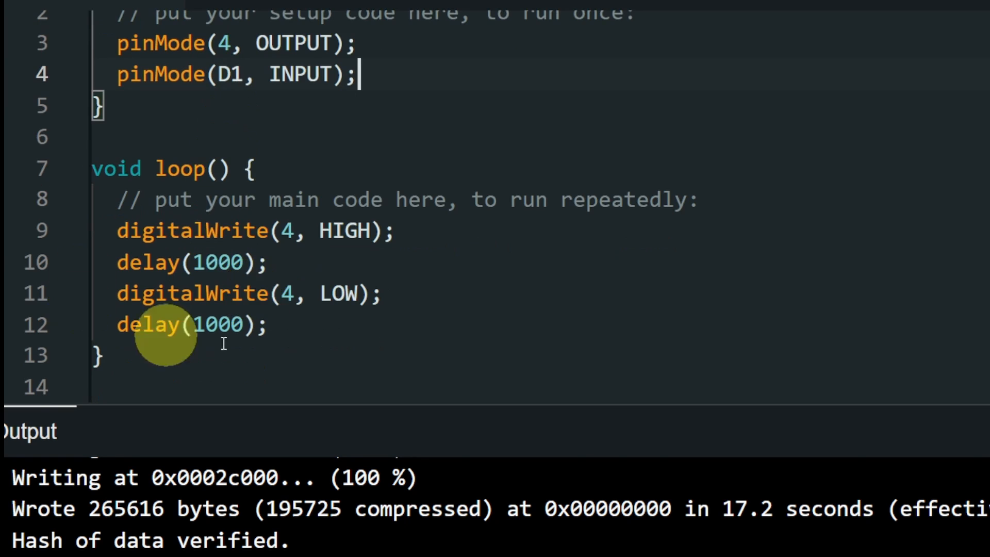
pyautogui.moveTo(333, 333)
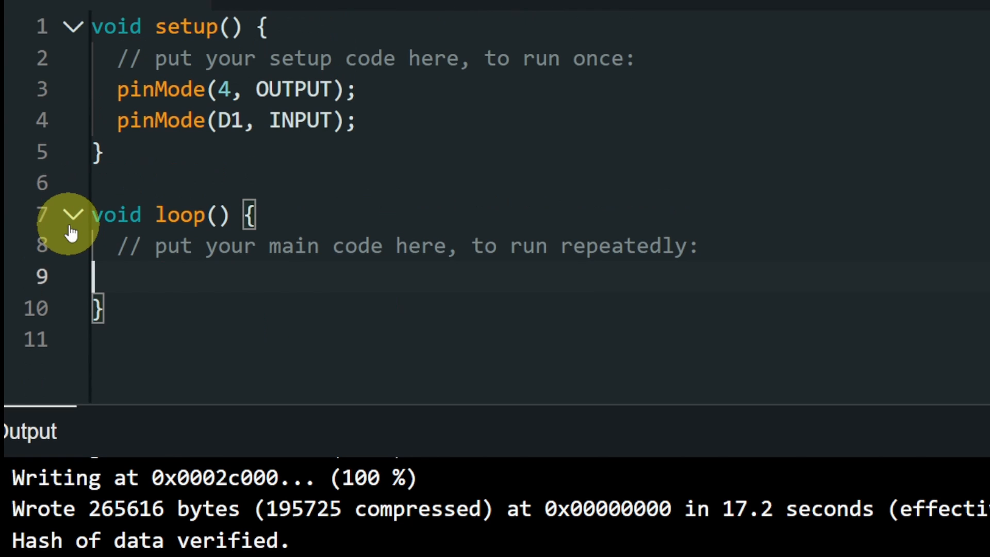
# - Begin the loop body with the condition if(digitalRead(D1) == 0){ around the blink
pyautogui.click(117, 276)
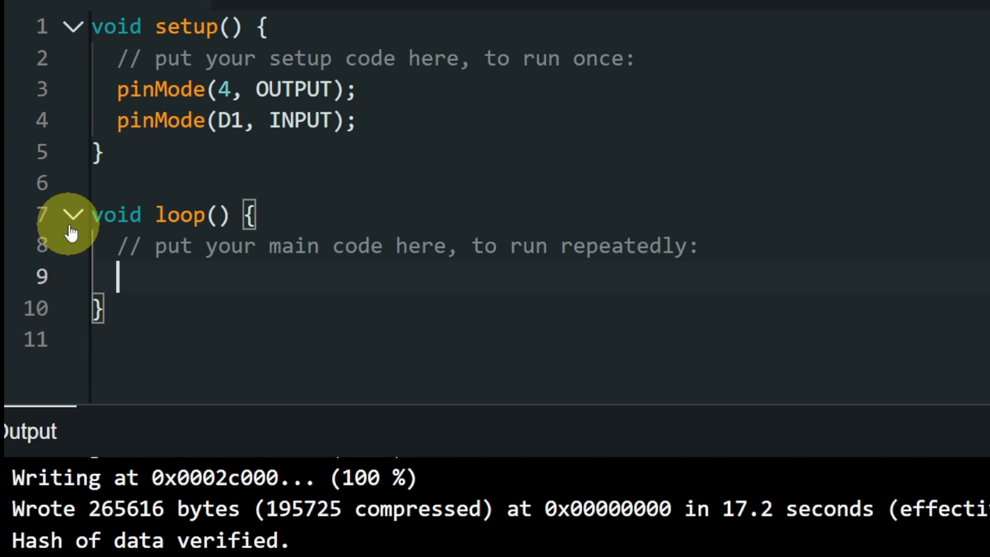
pyautogui.write('if(')
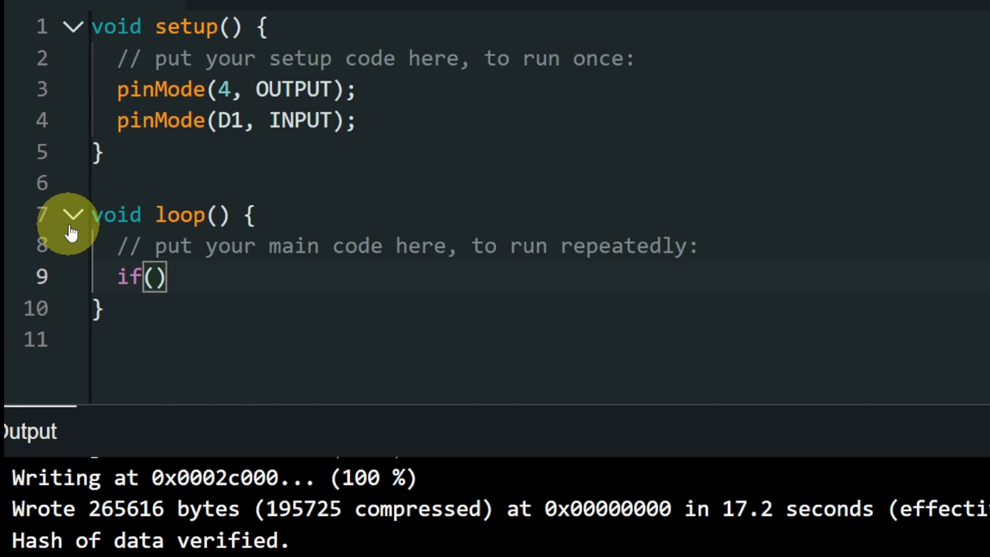
pyautogui.write('digitalRead(')
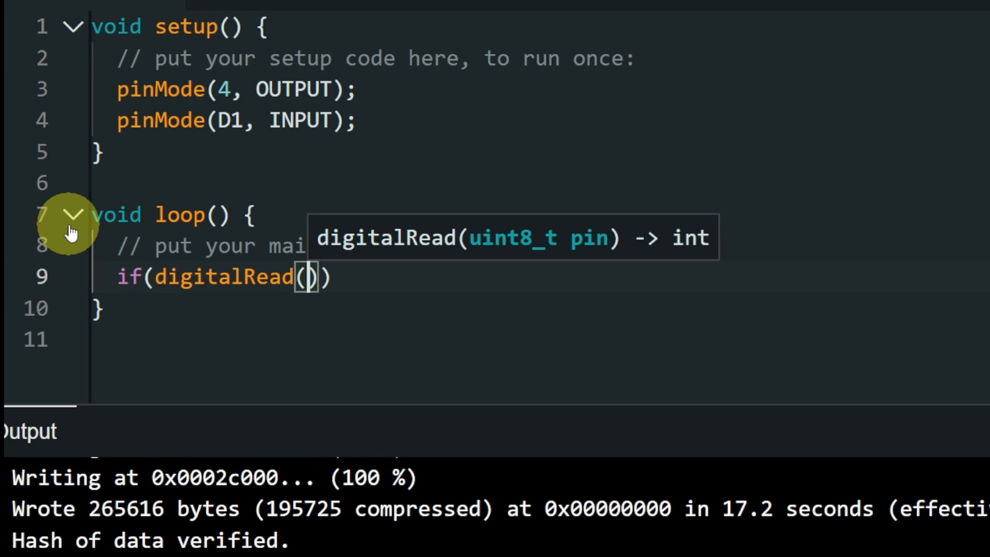
pyautogui.write('D1')
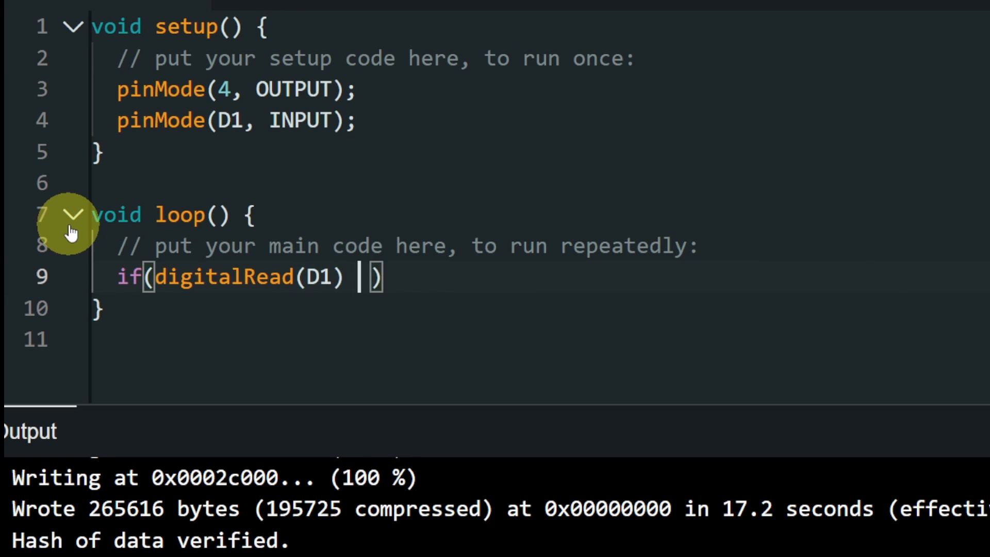
pyautogui.write('==')
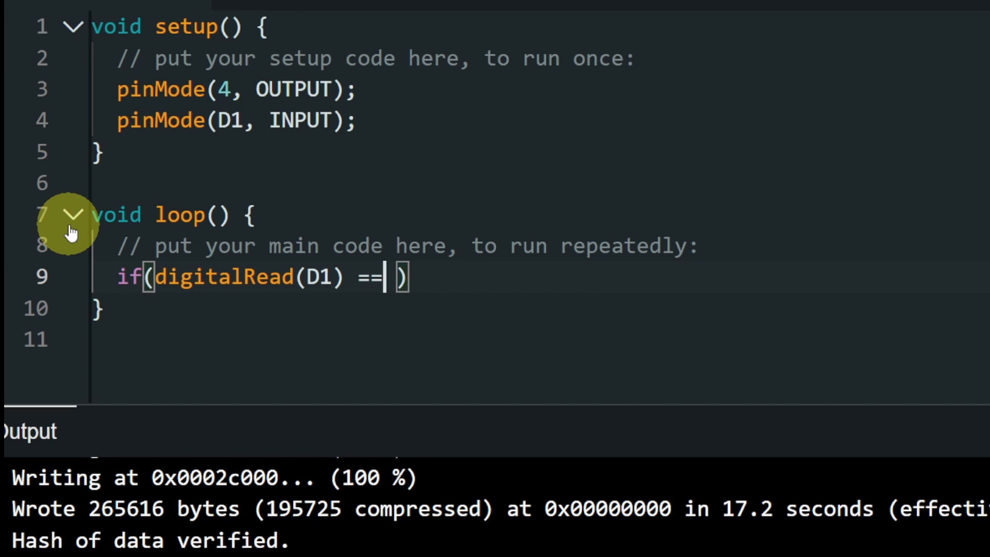
pyautogui.write('0')
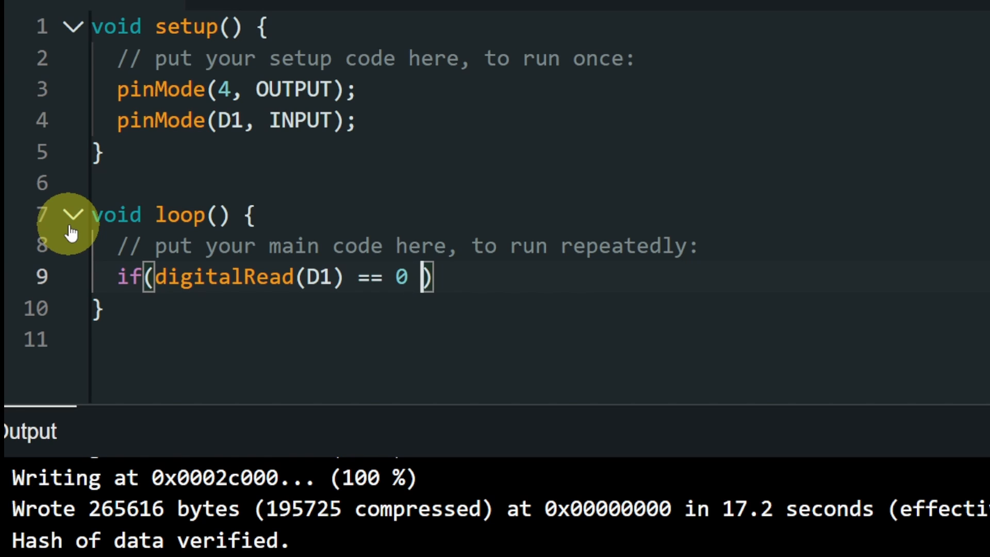
pyautogui.write('{')
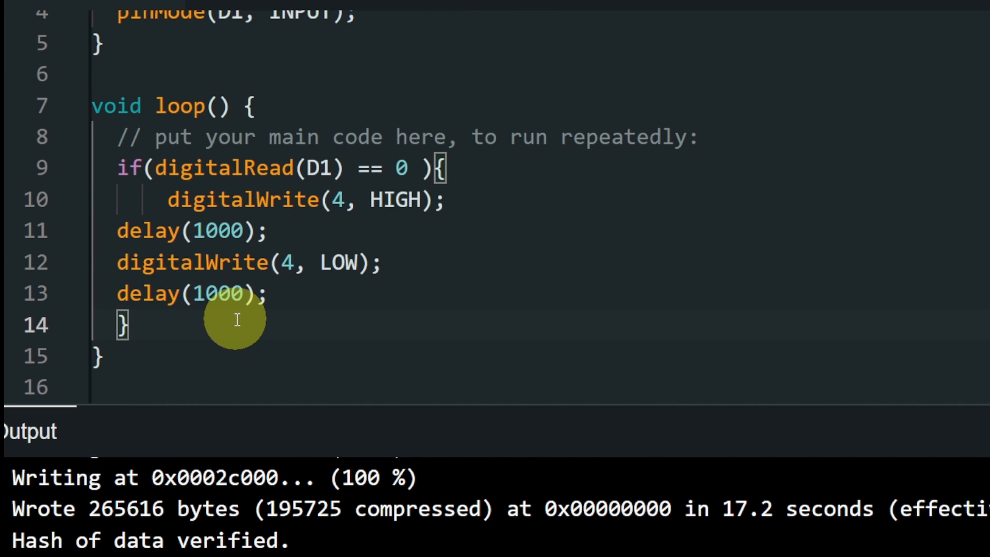
# - Add an else branch that writes digitalWrite(4, LOW); to pin 4
pyautogui.write('else')
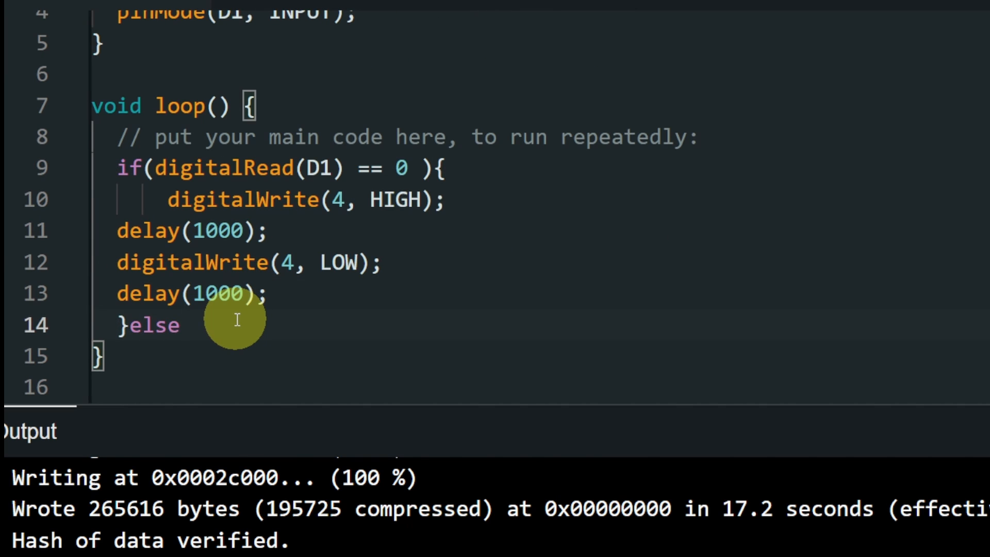
pyautogui.write('{')
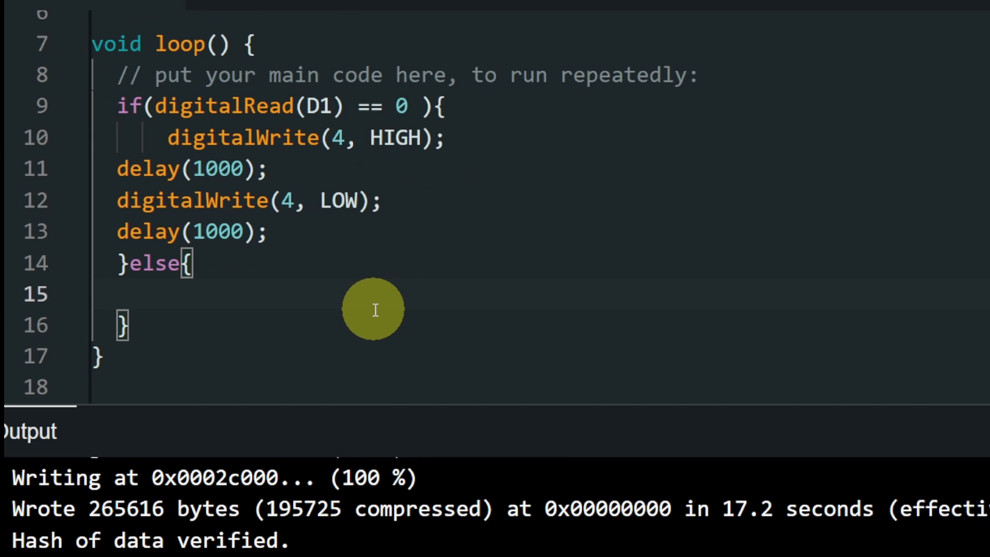
pyautogui.write('digitalWrite(4, LOW')
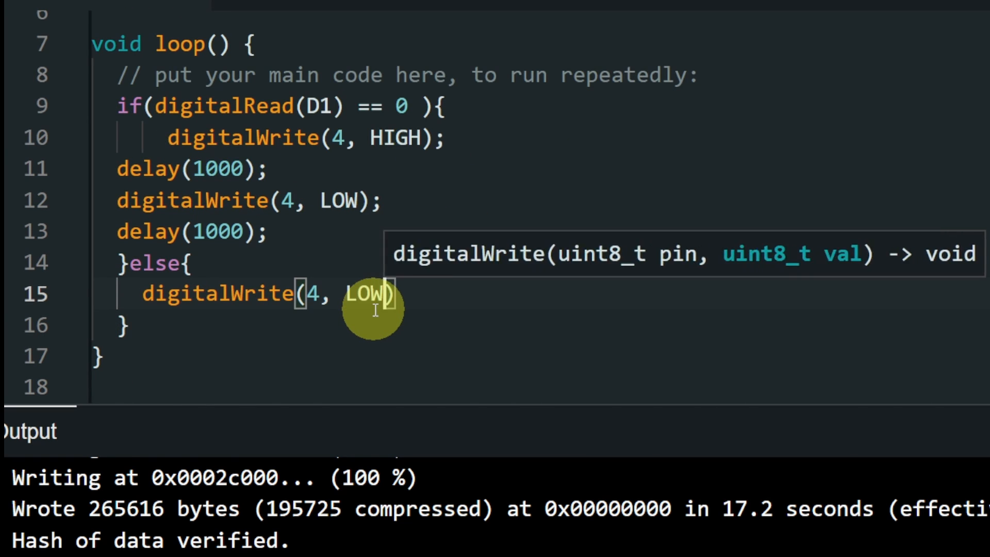
pyautogui.write(';')
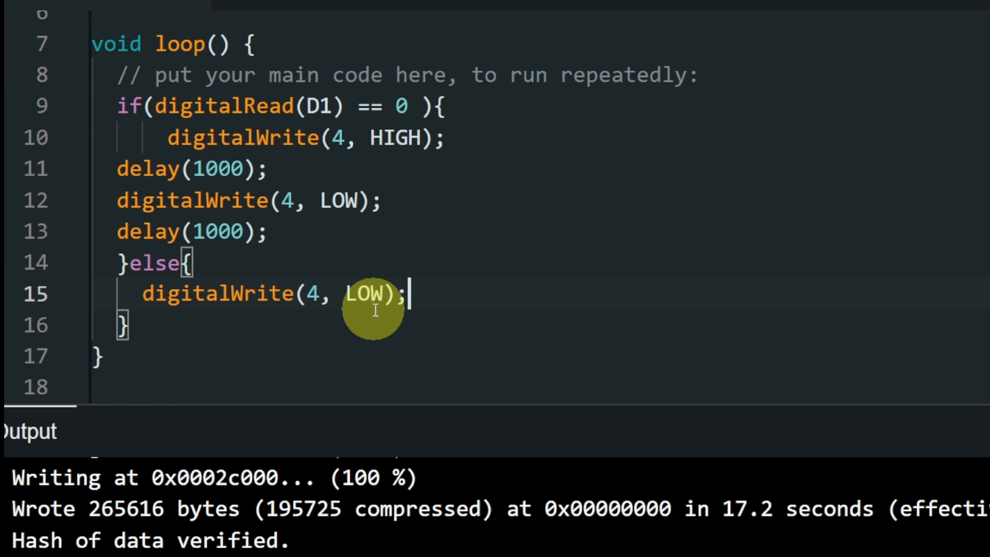